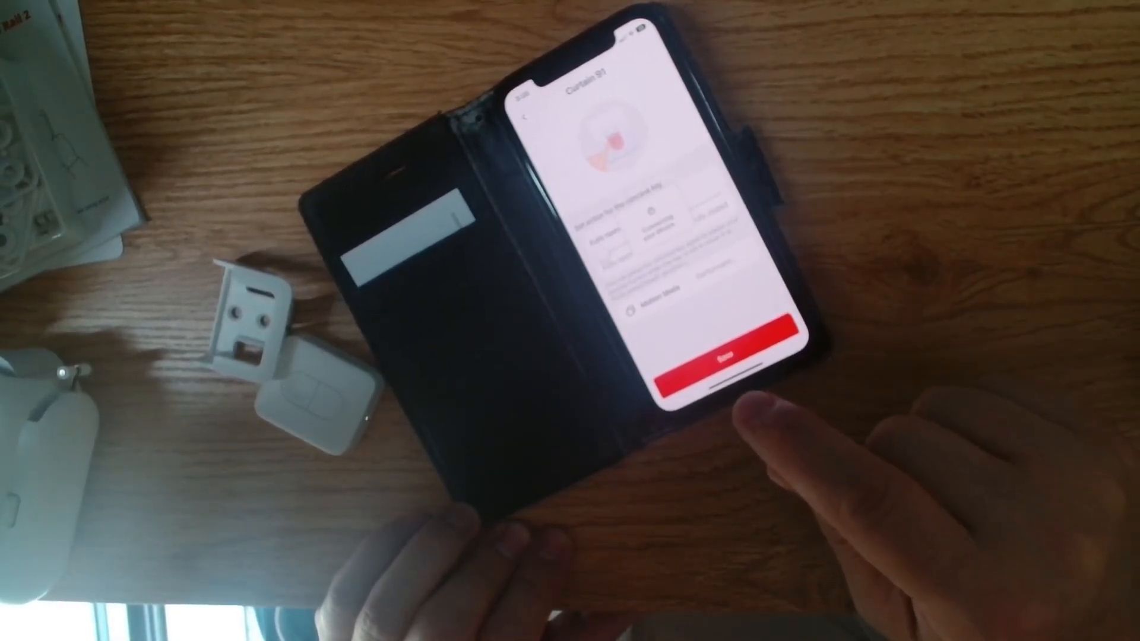
Step: Save the curtain action for this remote button and return to the button settings list
{"action": "left_click", "coordinate": [716, 356]}
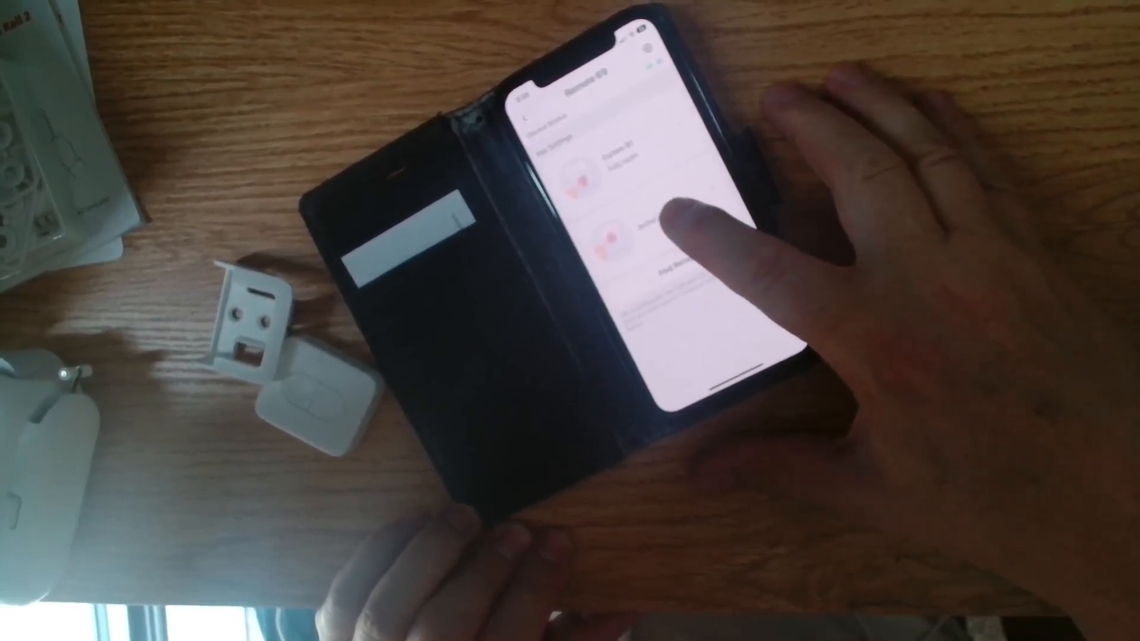